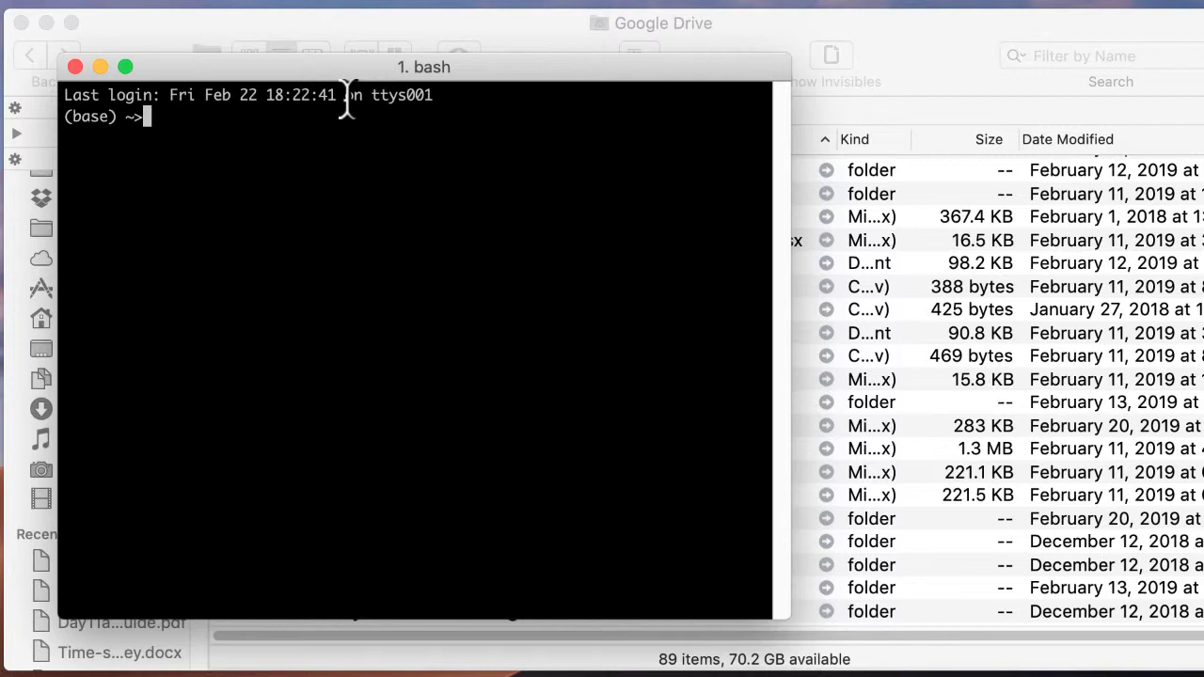
# Run ls in Terminal to list the home directory's folders
pyautogui.write('l')
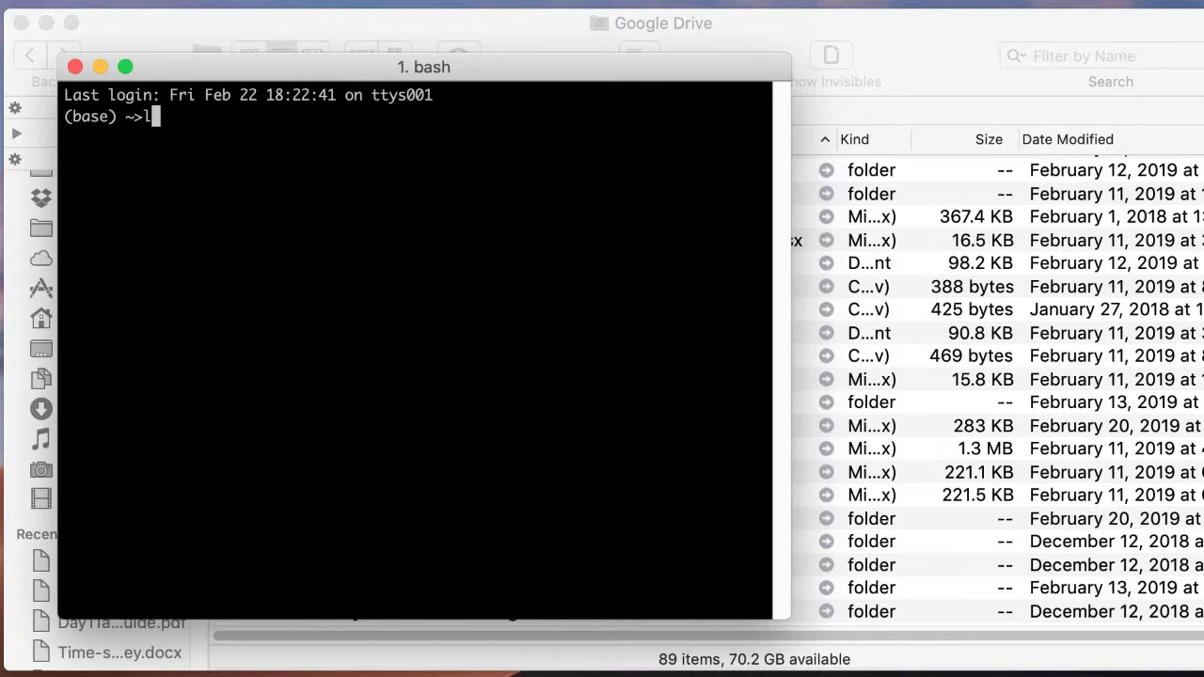
pyautogui.press('Return')
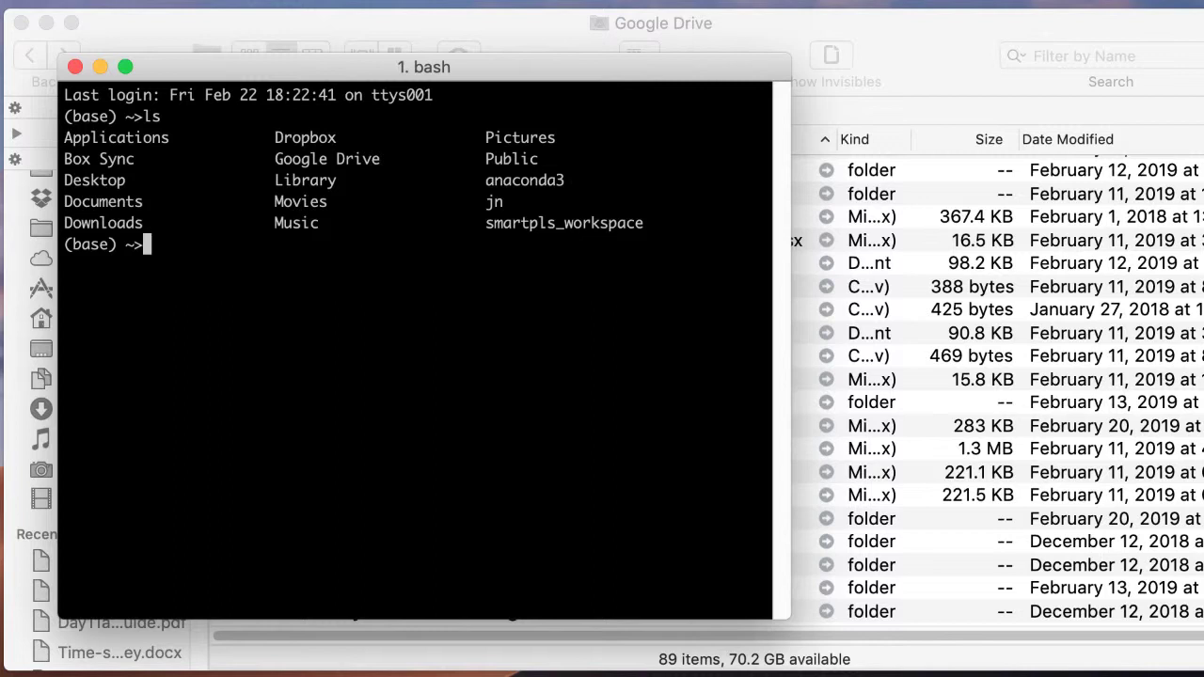
pyautogui.moveTo(175, 215)
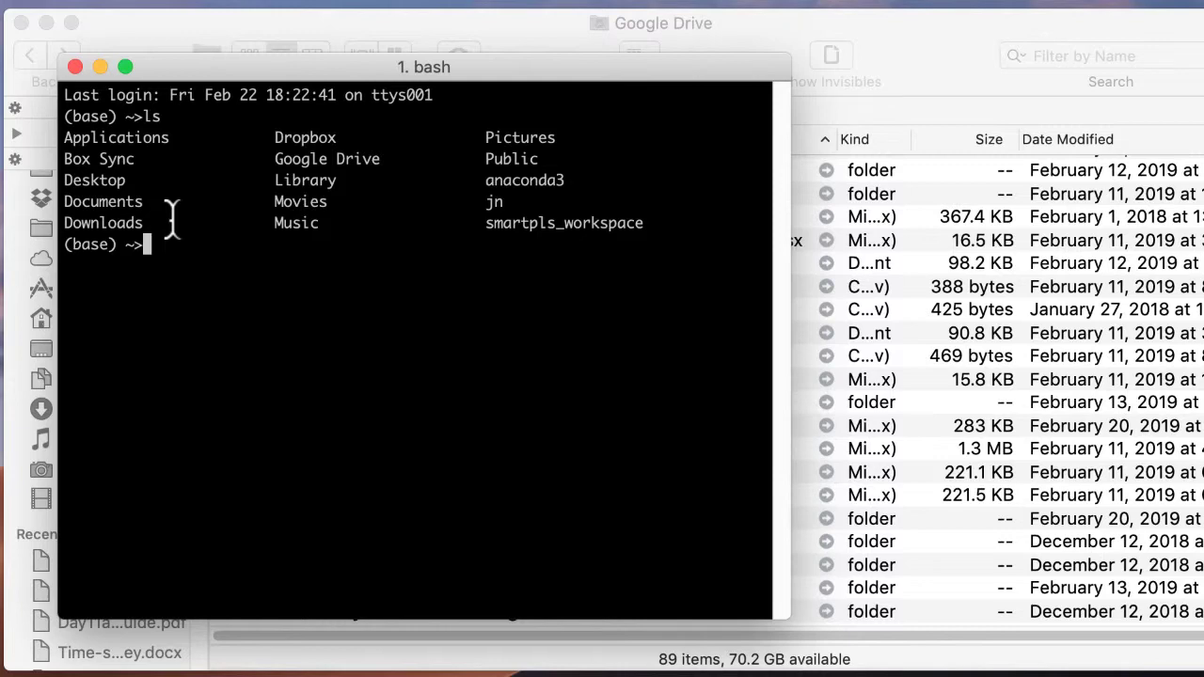
pyautogui.moveTo(278, 70)
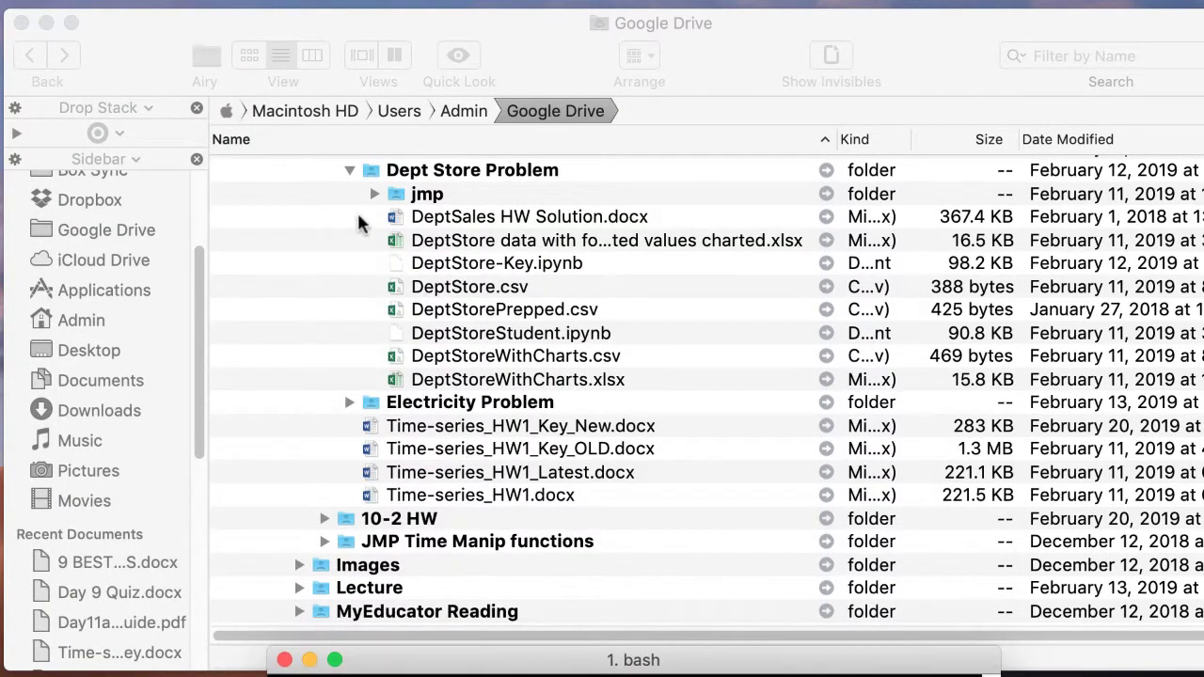
pyautogui.moveTo(461, 304)
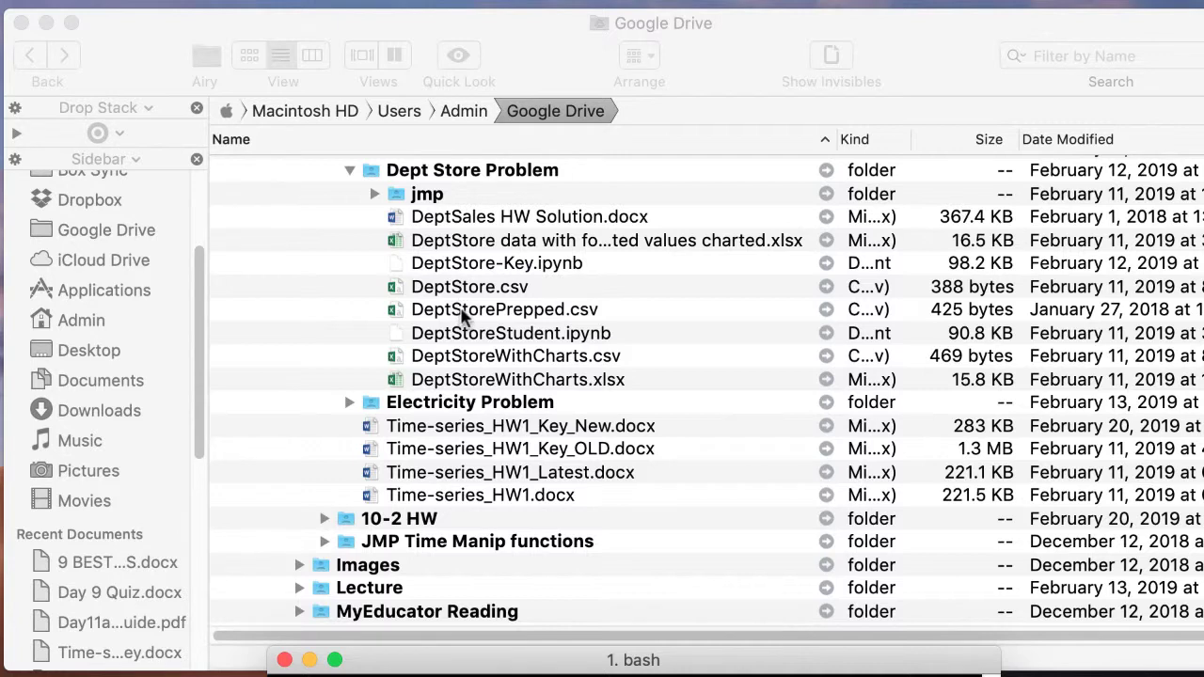
# Open a Terminal at the Dept Store Problem folder from DeptStore-Key.ipynb's context menu
pyautogui.rightClick(496, 263)
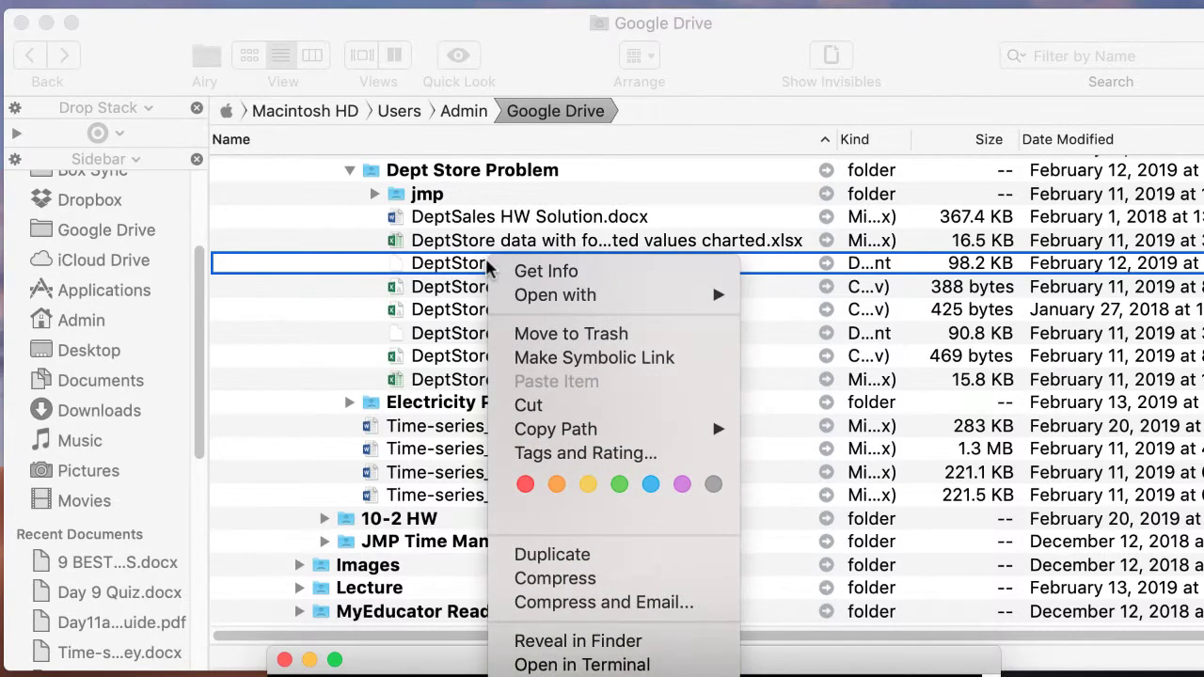
pyautogui.moveTo(582, 665)
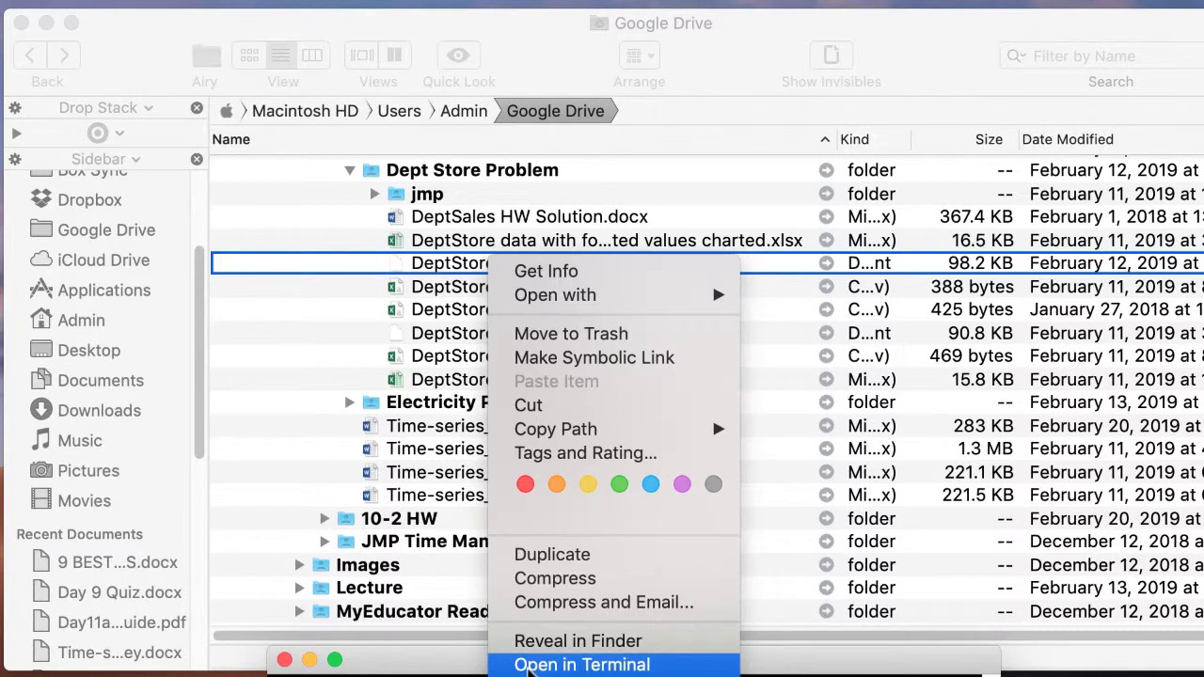
pyautogui.click(582, 666)
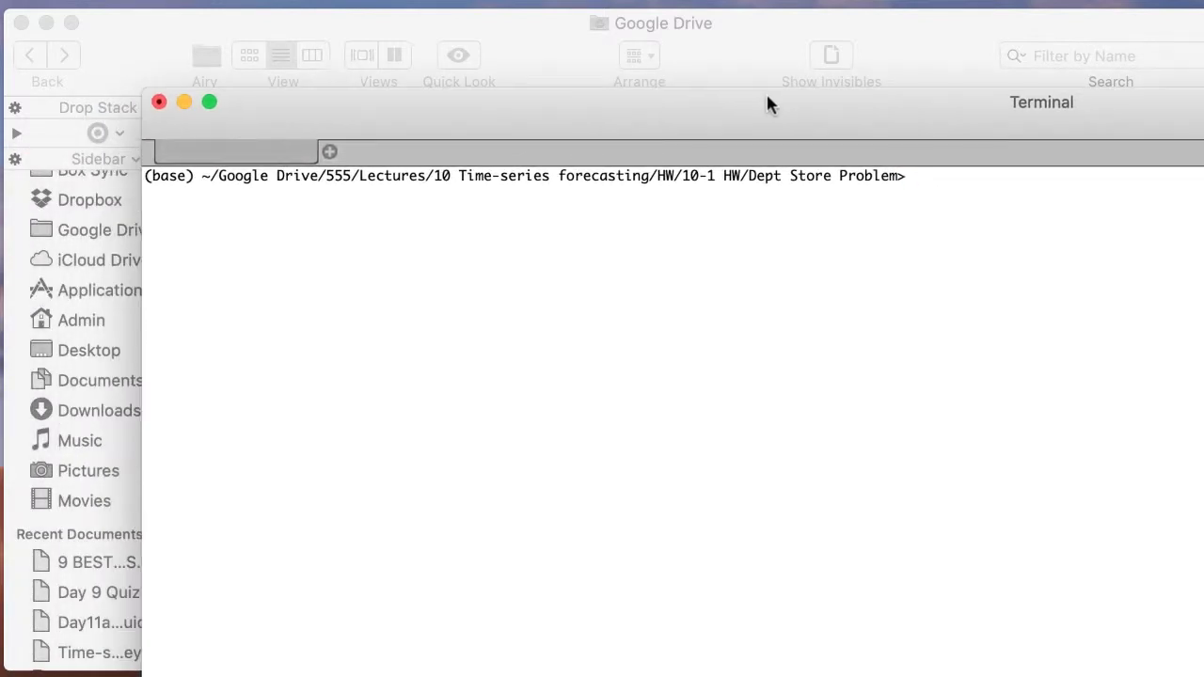
pyautogui.moveTo(931, 185)
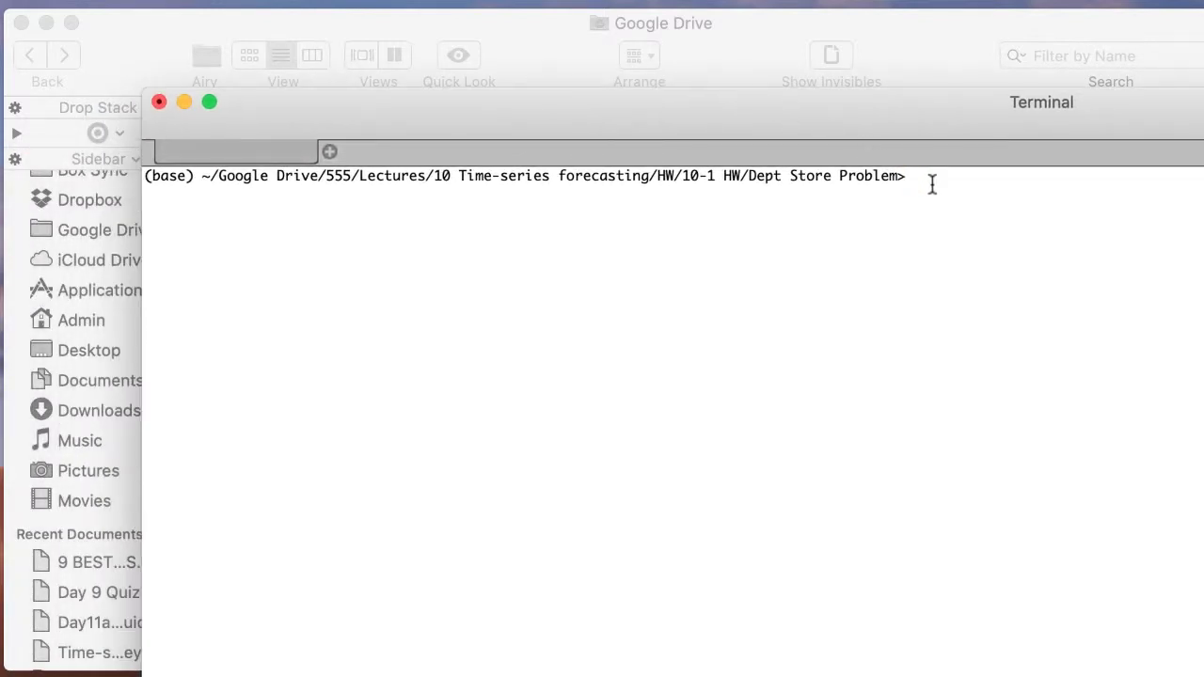
# Run 'jupyter notebook' to launch Jupyter listing the Dept Store Problem files
pyautogui.write('jupyter')
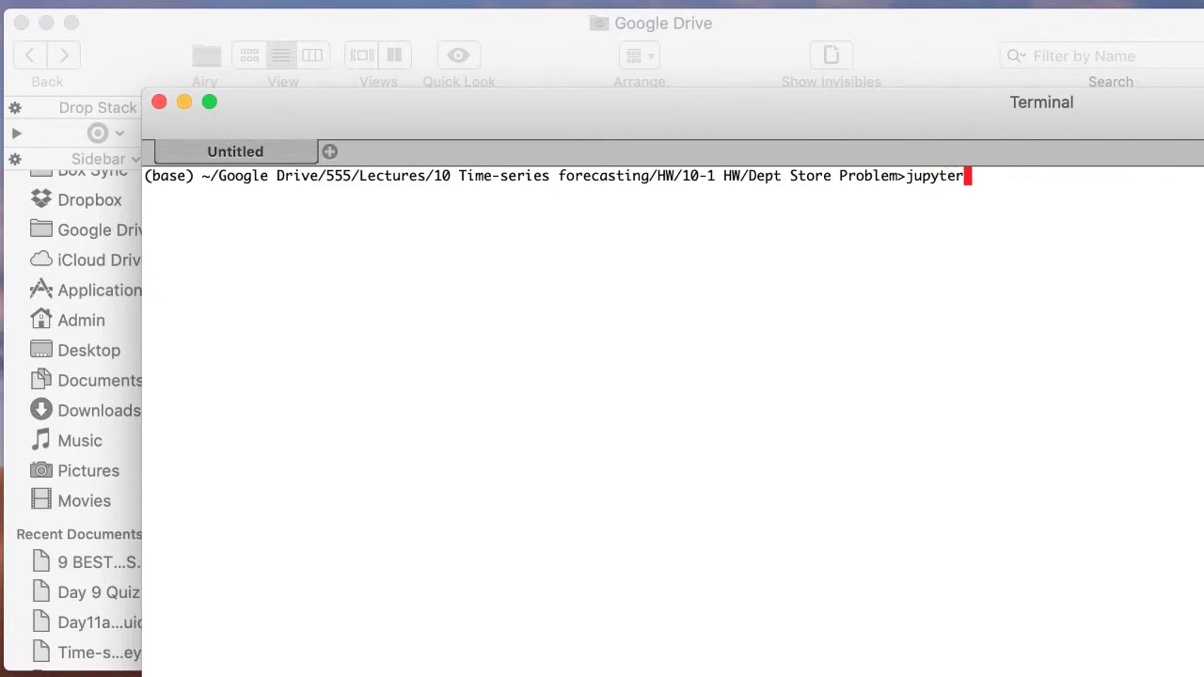
pyautogui.write('notebook')
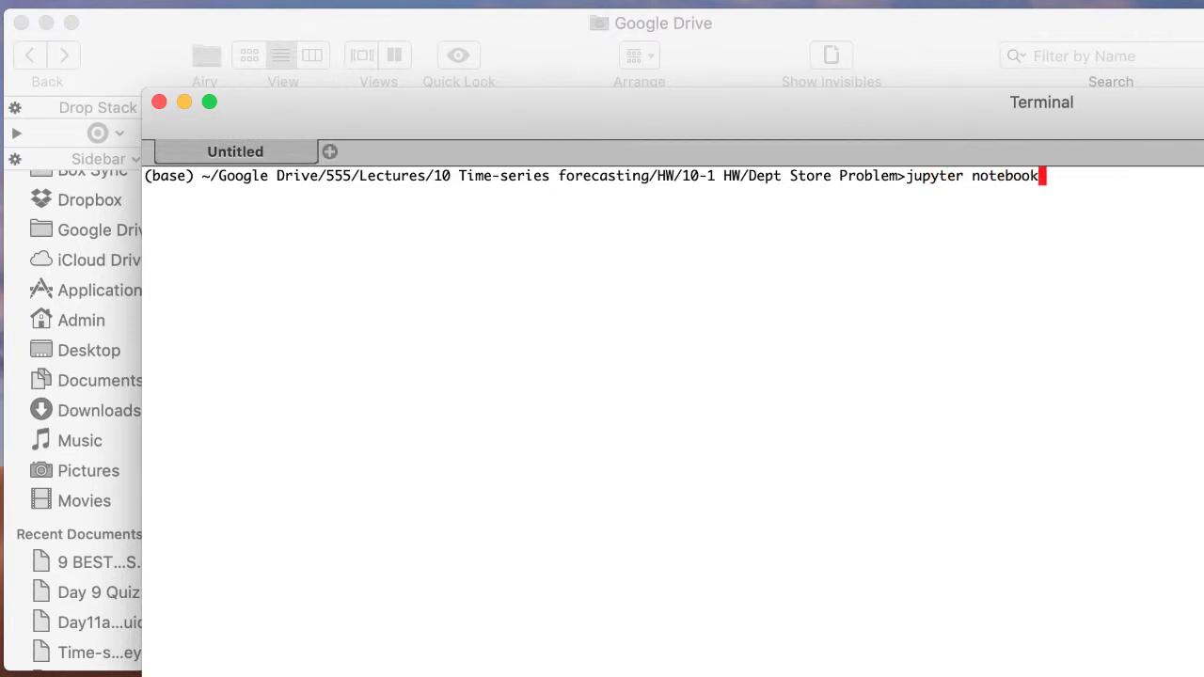
pyautogui.press('Return')
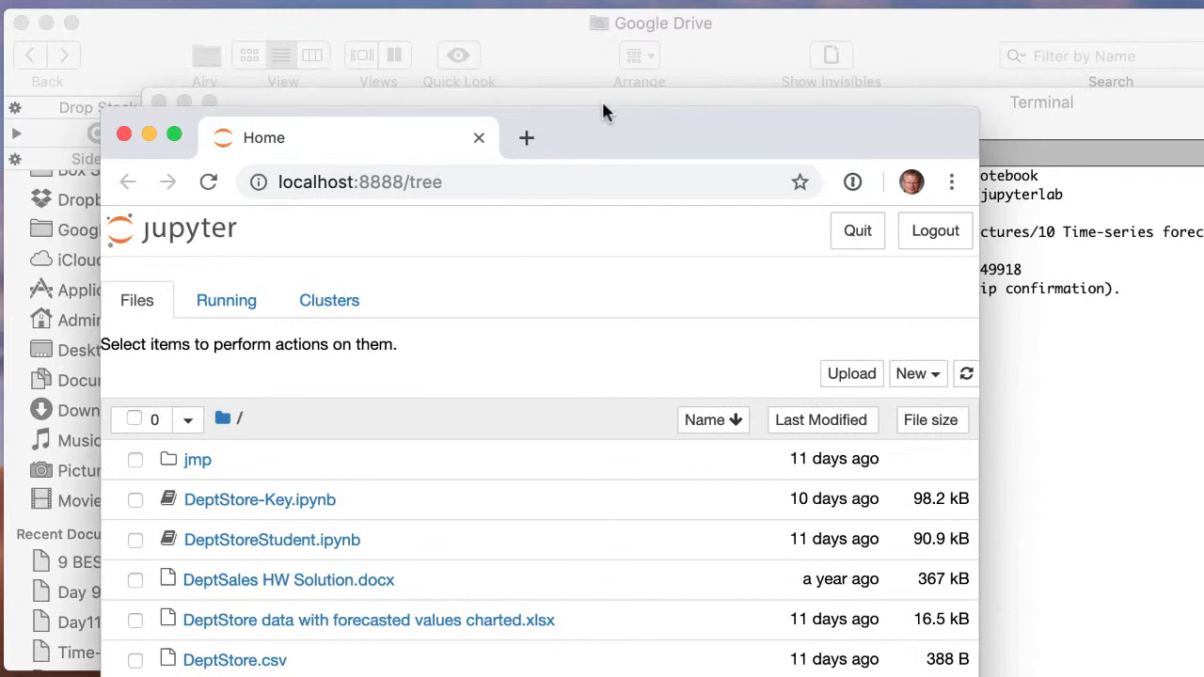
pyautogui.moveTo(602, 138)
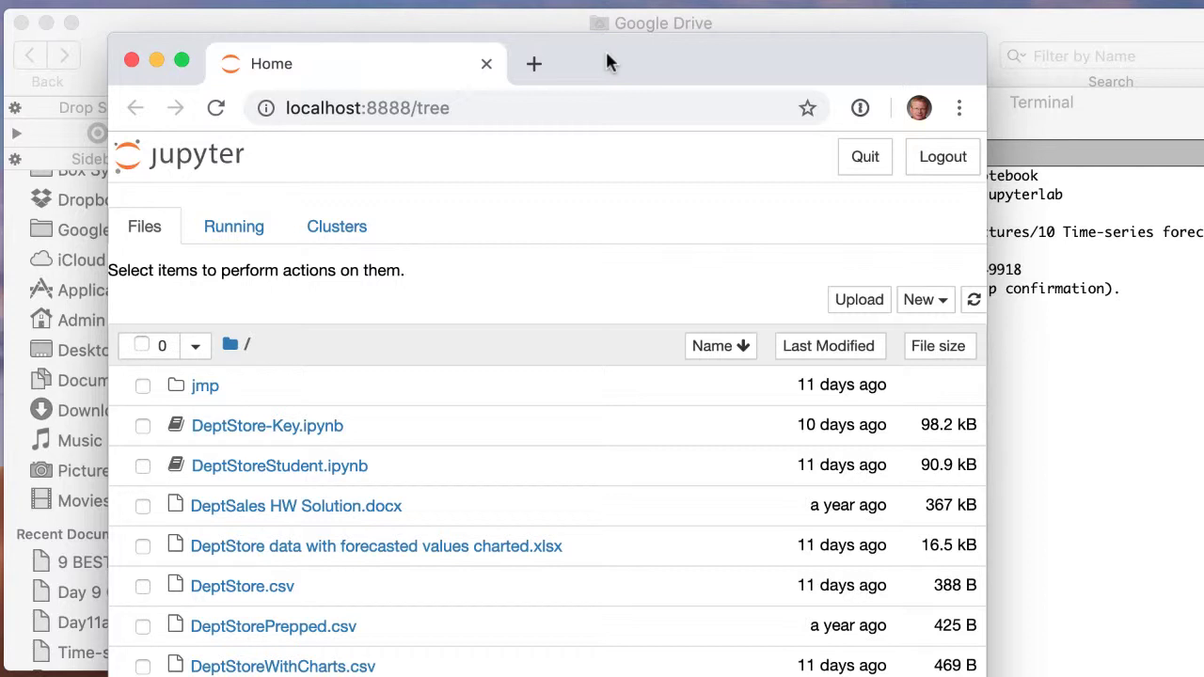
pyautogui.moveTo(556, 188)
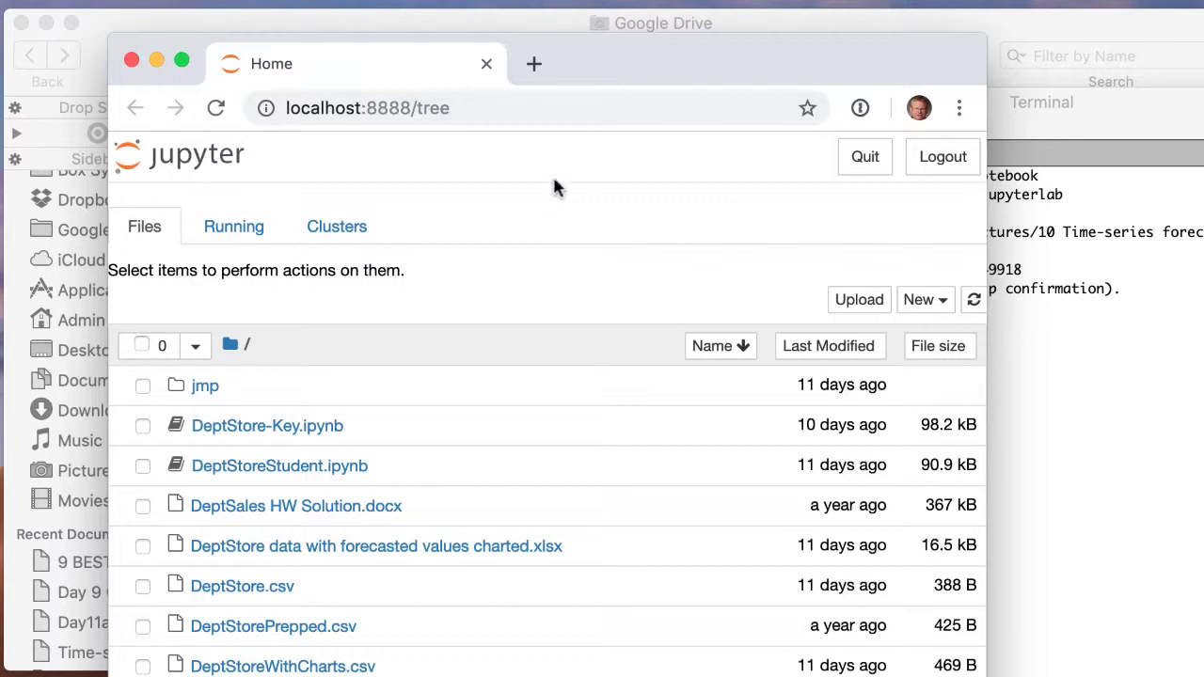
pyautogui.moveTo(127, 63)
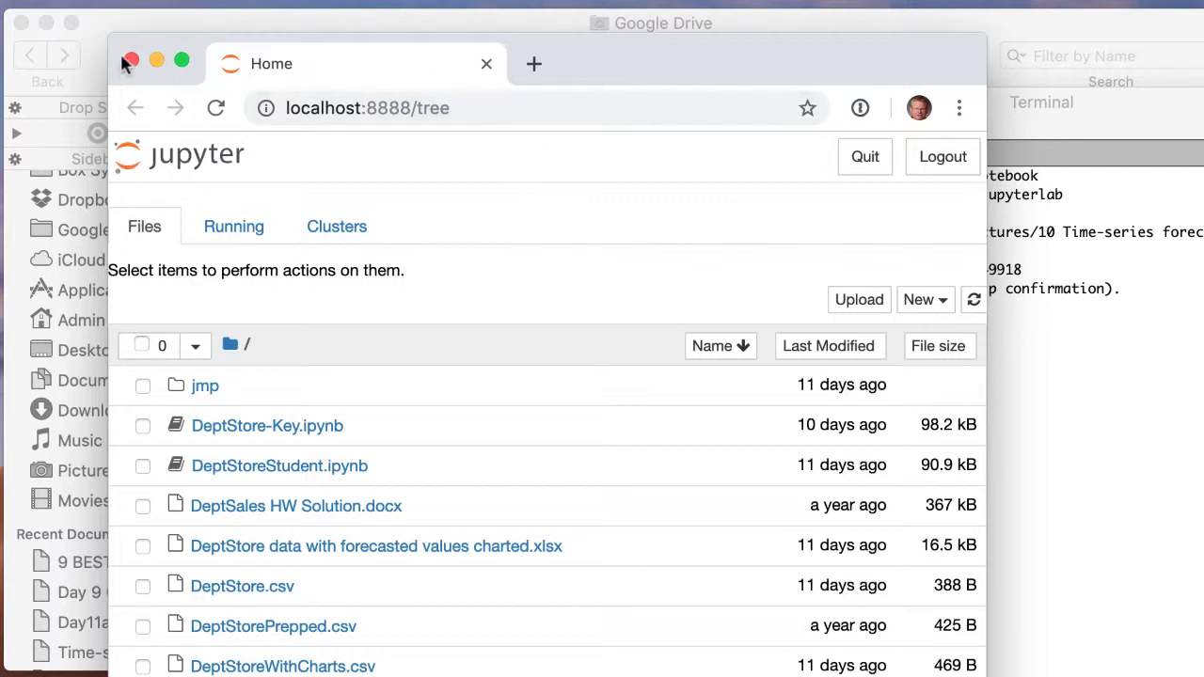